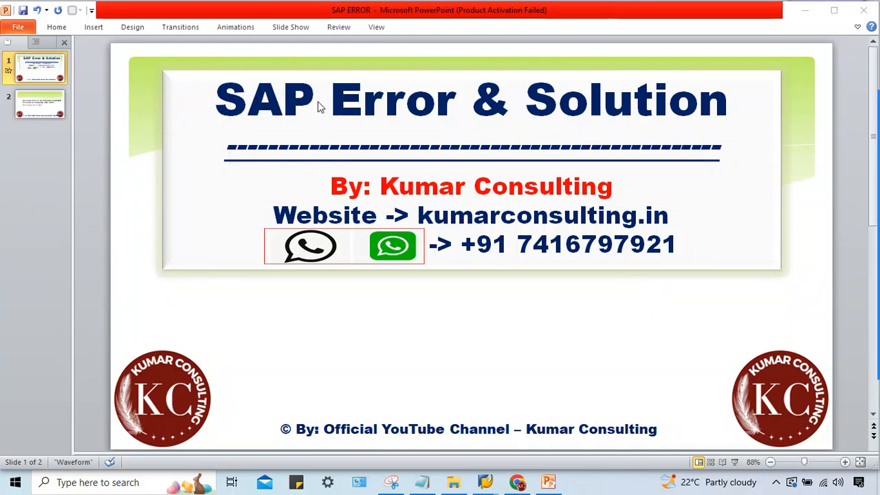
mouse_move(674, 348)
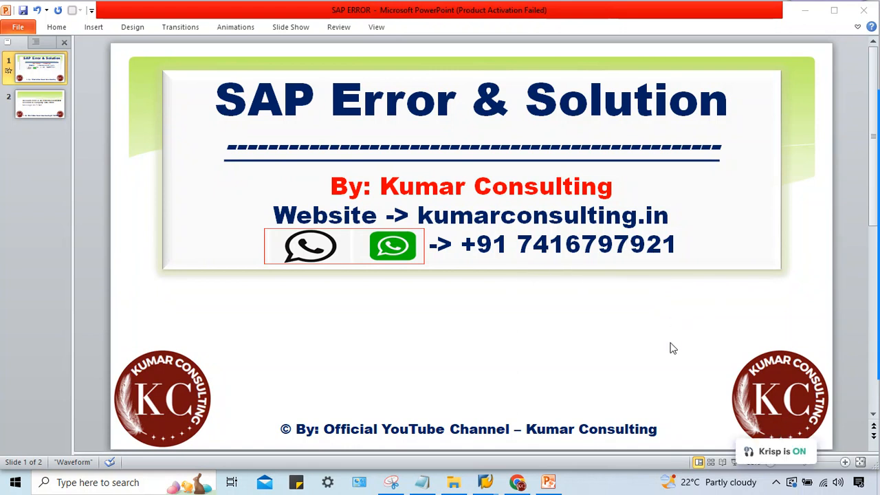
Advance to the slide stating account 2000 is an invalid reconciliation account in OC66 (F2068)
click(38, 105)
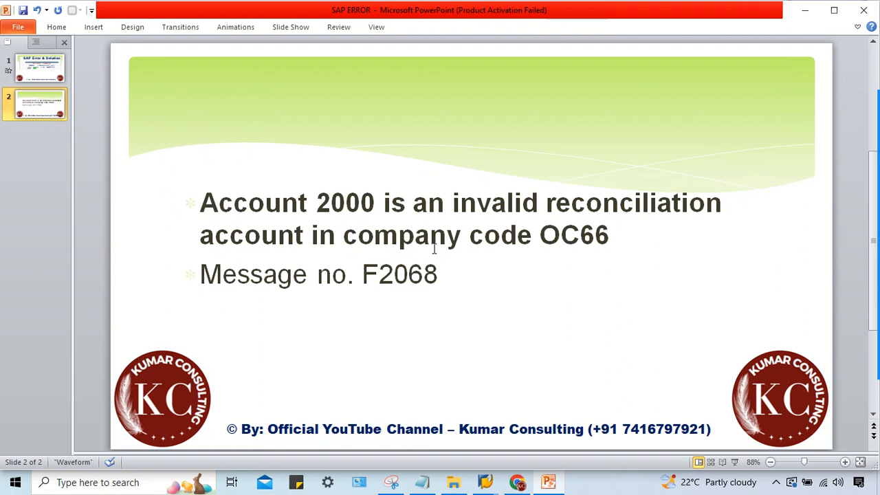
mouse_move(626, 265)
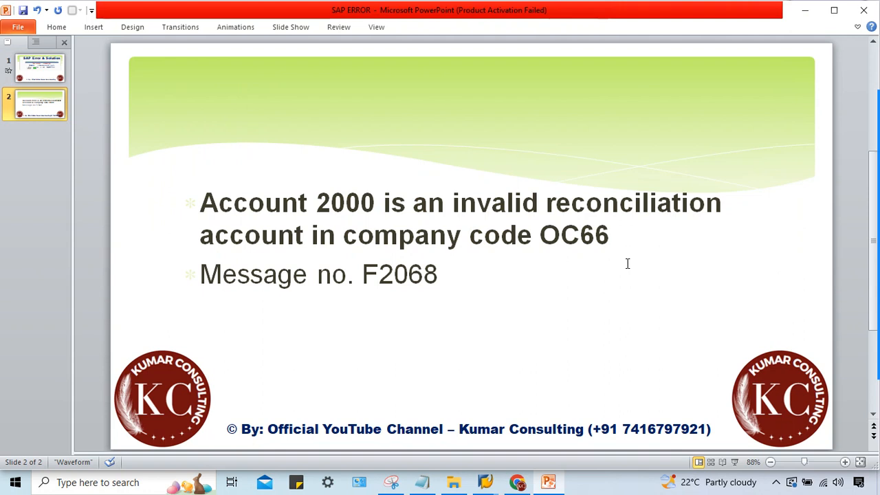
mouse_move(516, 481)
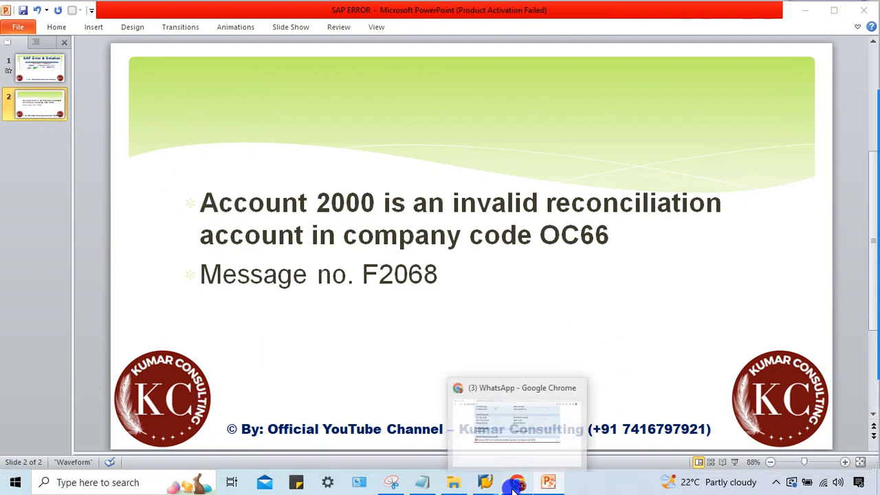
Review the WhatsApp screenshot of the vendor form rejecting reconciliation account 2000 for OC66
click(517, 482)
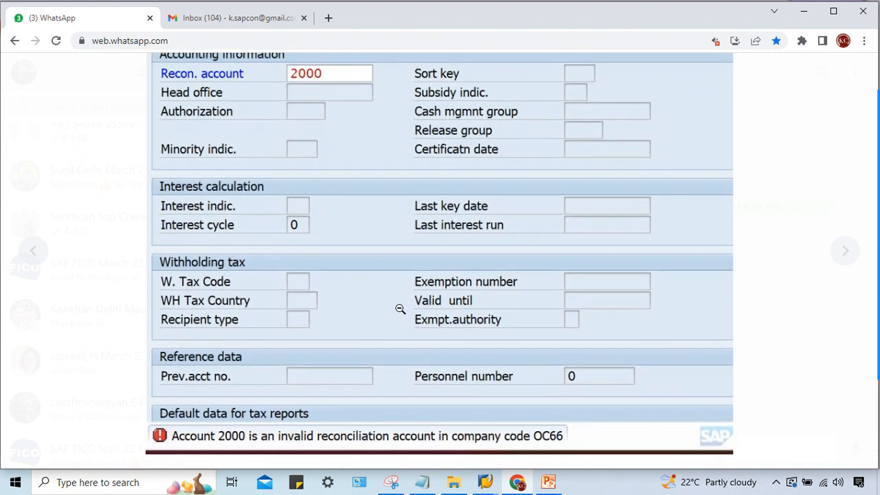
scroll(down, 3)
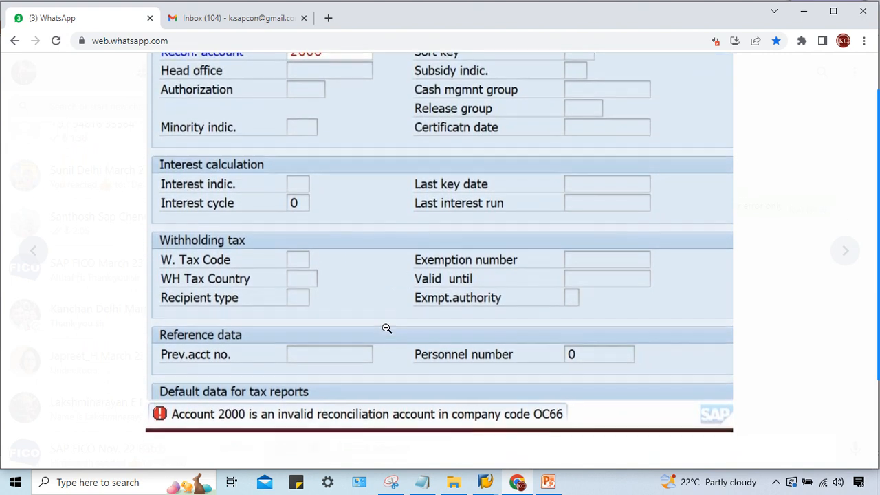
scroll(down, 3)
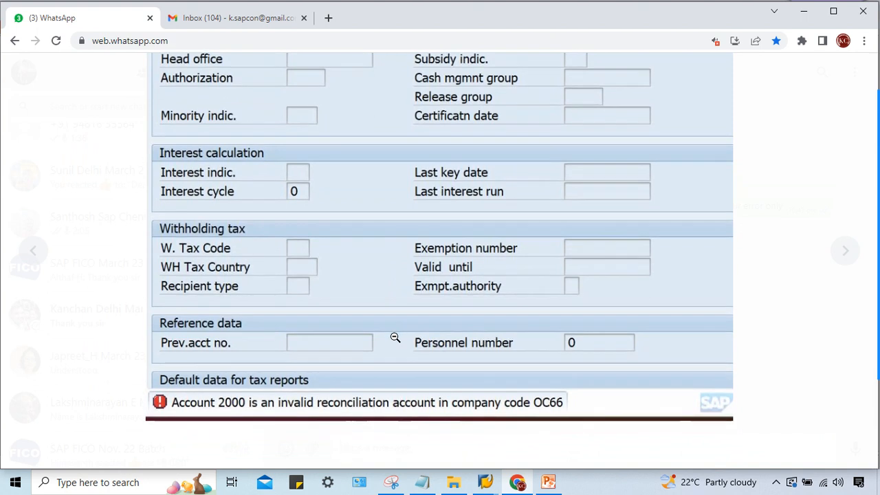
scroll(down, 3)
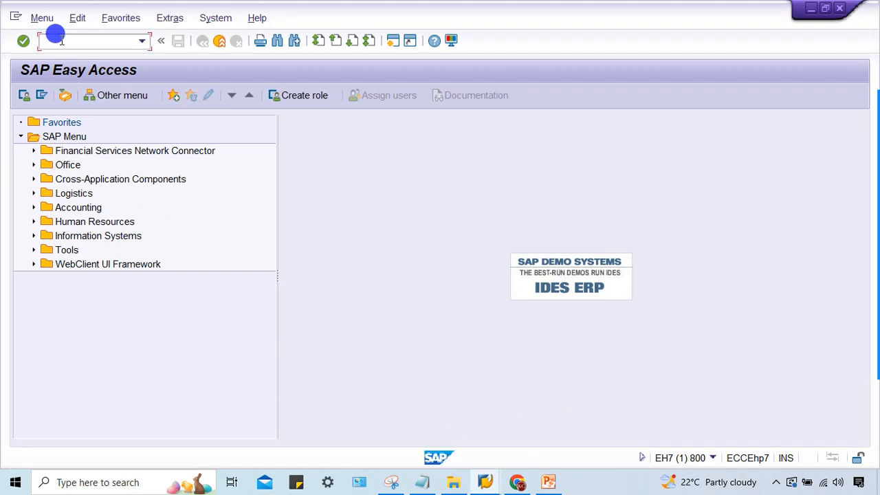
Start vendor creation XK01 for company code OC66 with account group OC66
text(XK)
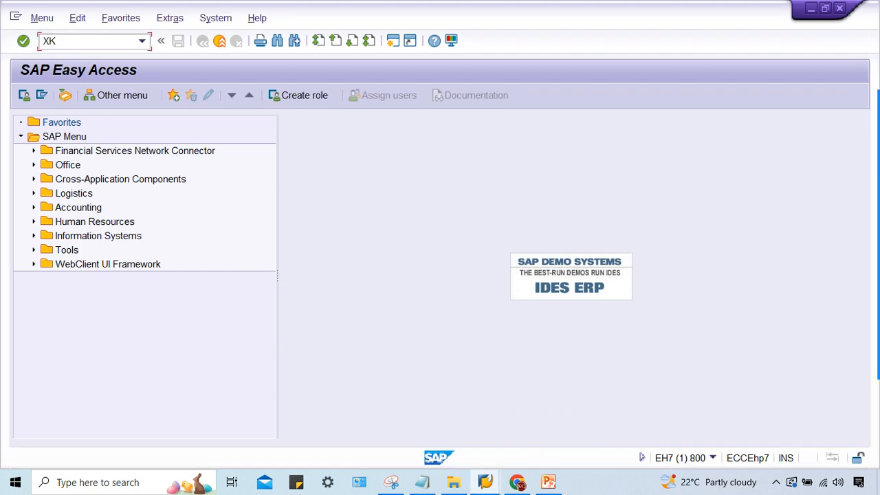
key(Enter)
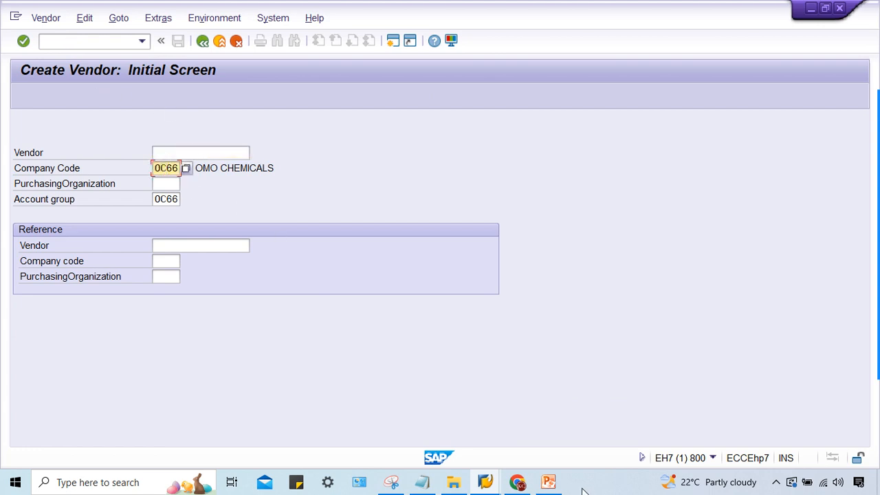
click(517, 481)
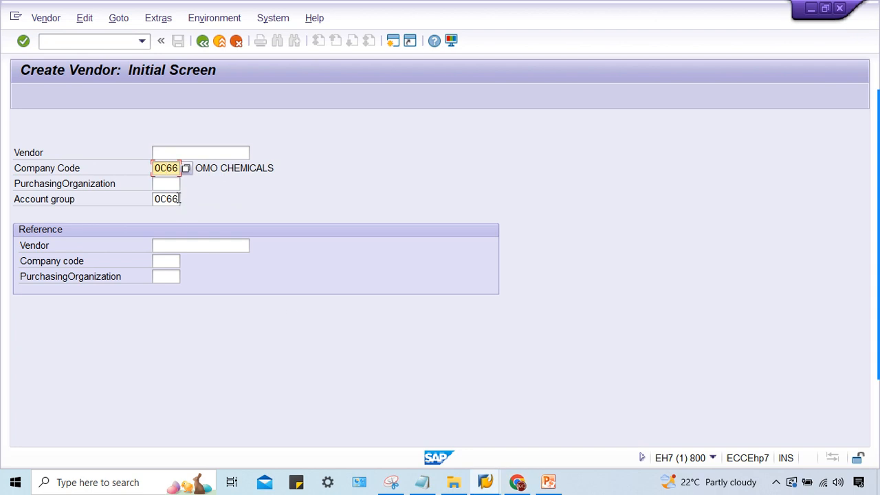
key(Enter)
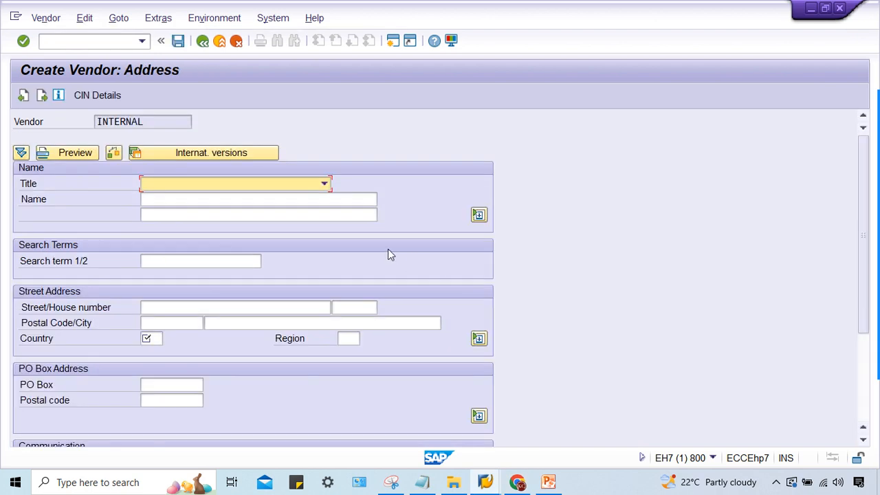
Name the vendor TEST VENDOR_OC66 and set reconciliation account 2000, reproducing the rejection
text(TEST VENDOR_OC66)
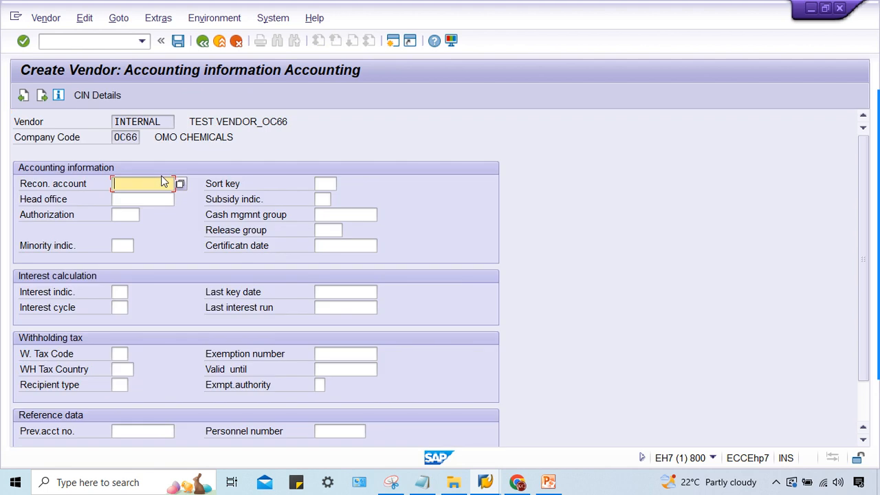
text(200)
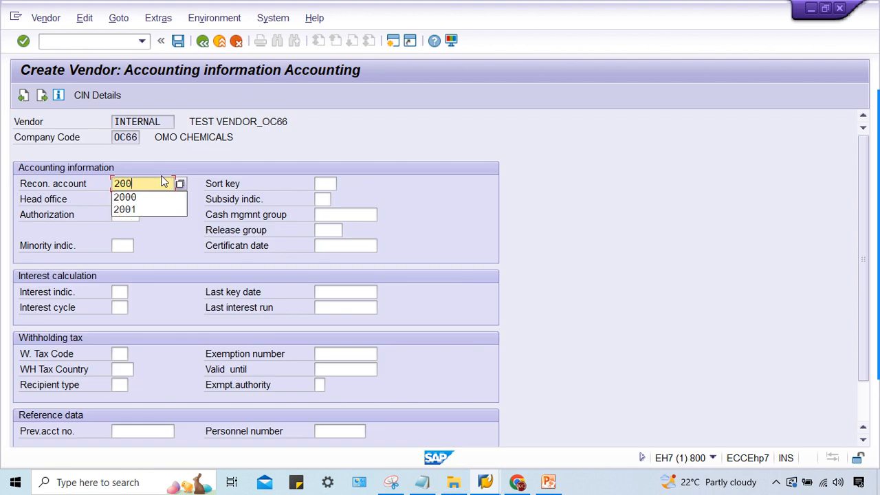
click(124, 198)
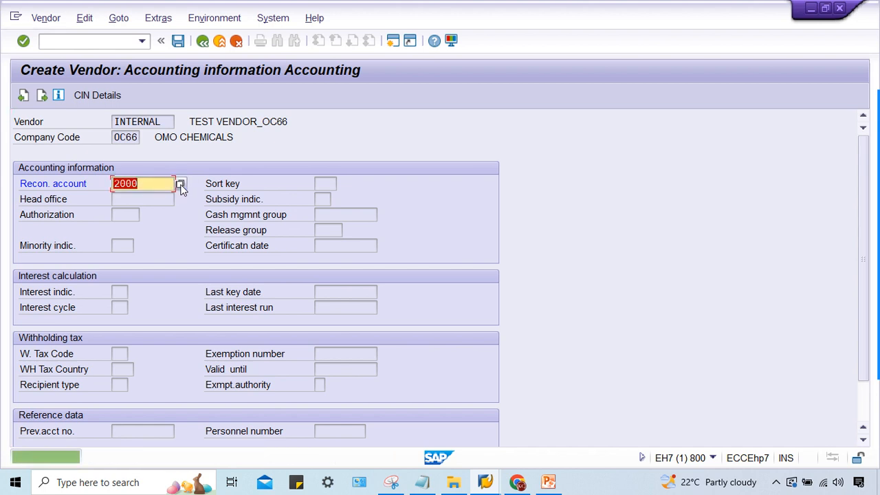
click(181, 184)
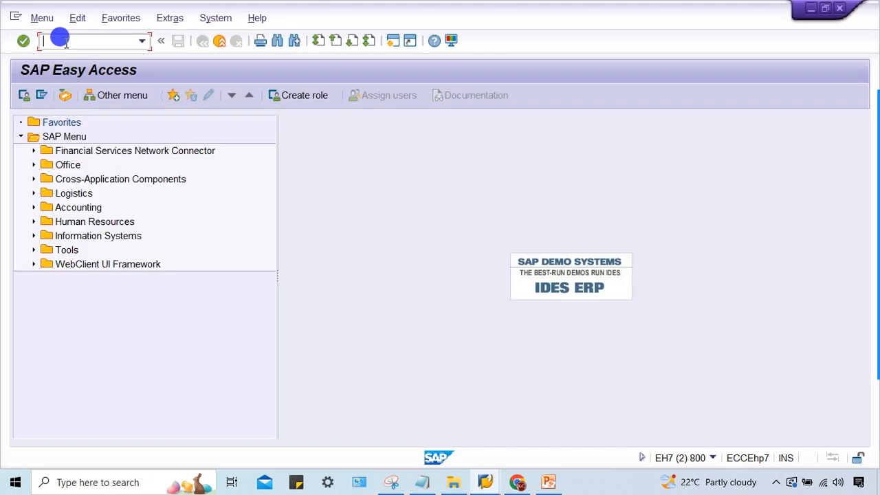
Bring up G/L account 2001 in FS00 in edit mode on its Control Data
text(FS00)
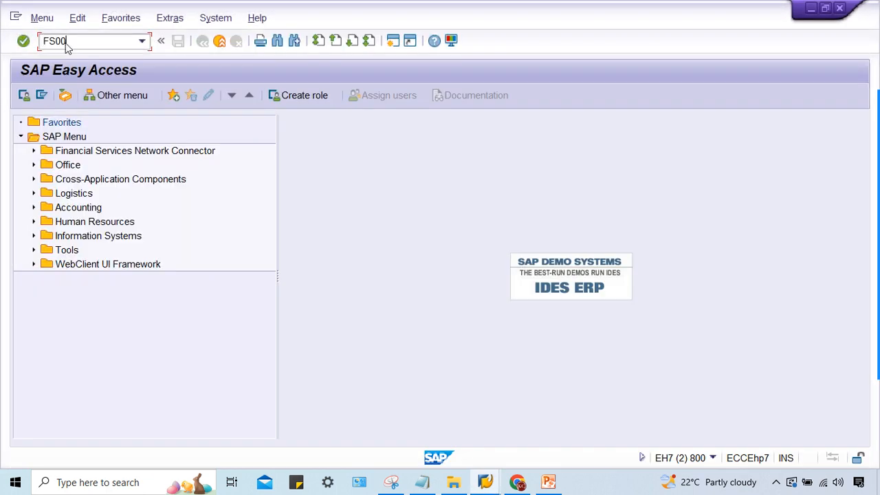
key(Enter)
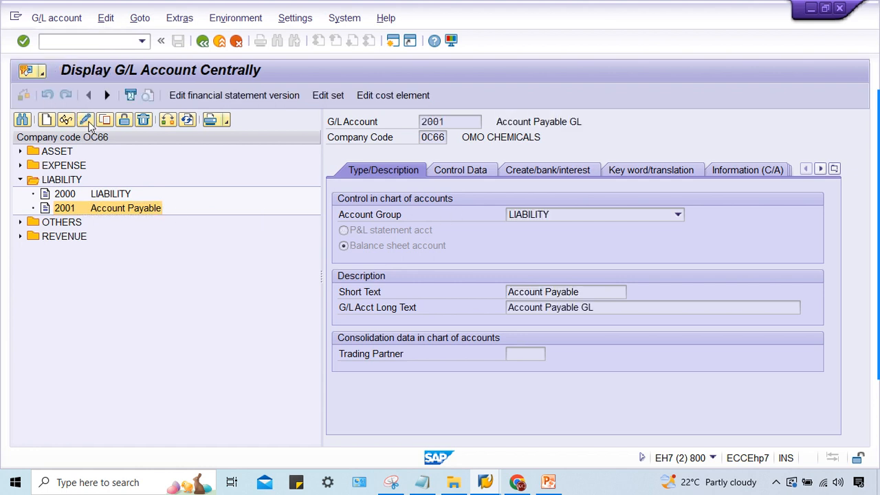
click(85, 119)
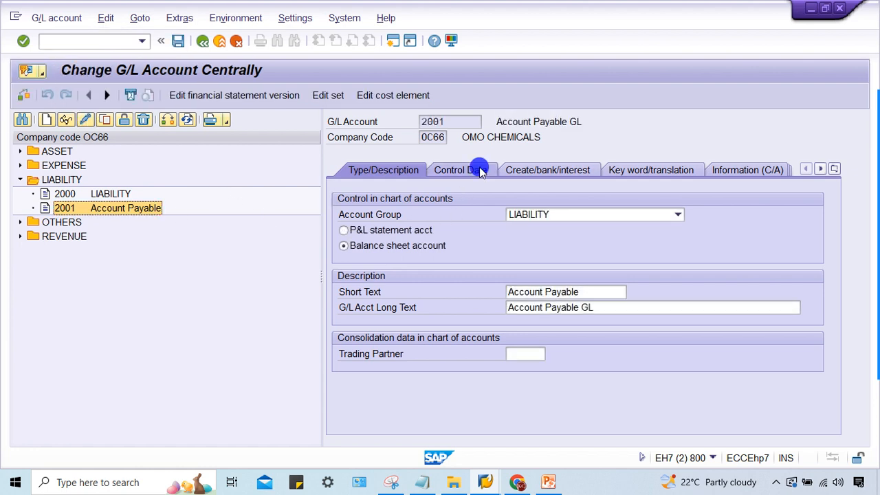
click(459, 171)
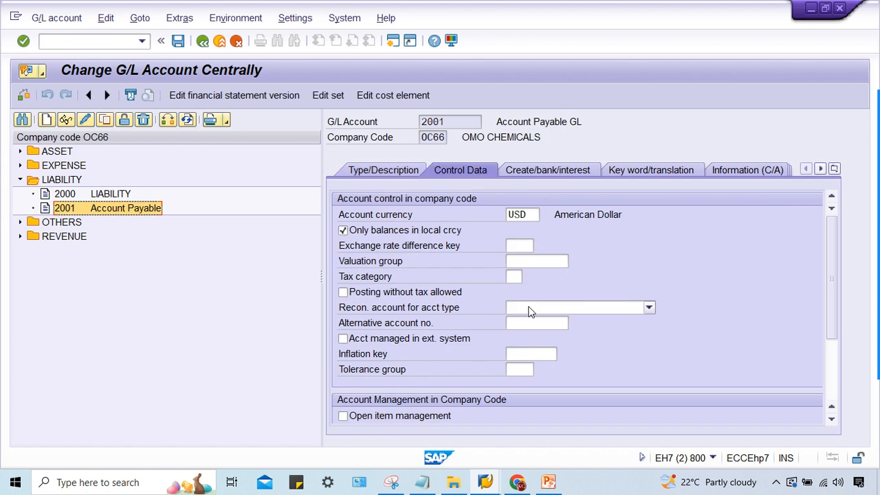
mouse_move(525, 308)
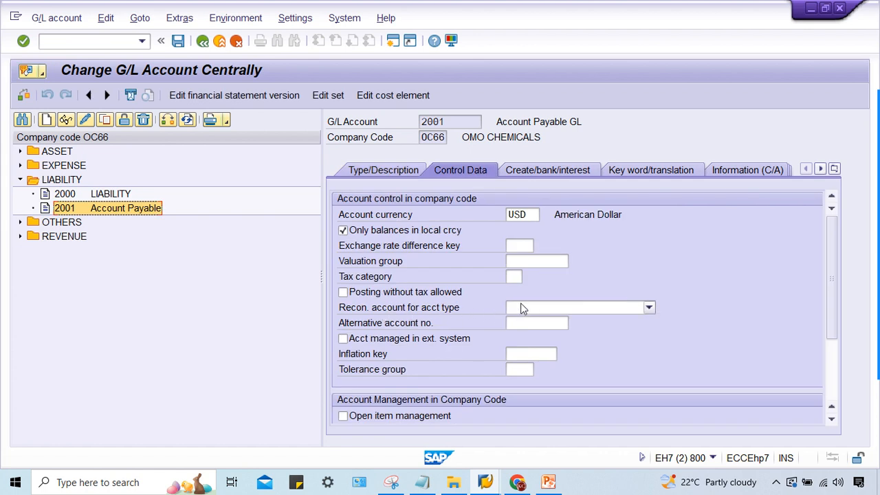
Set account 2001 as a Vendors reconciliation account and attempt to save, hitting errors
click(647, 308)
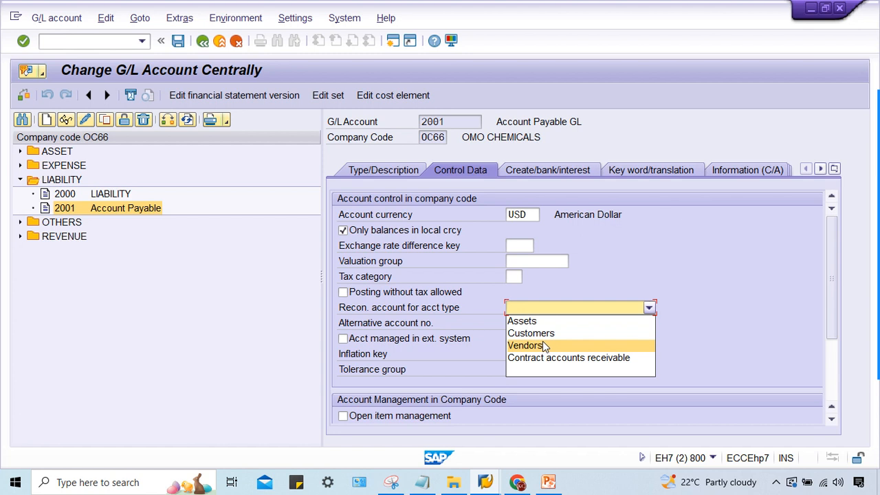
click(526, 345)
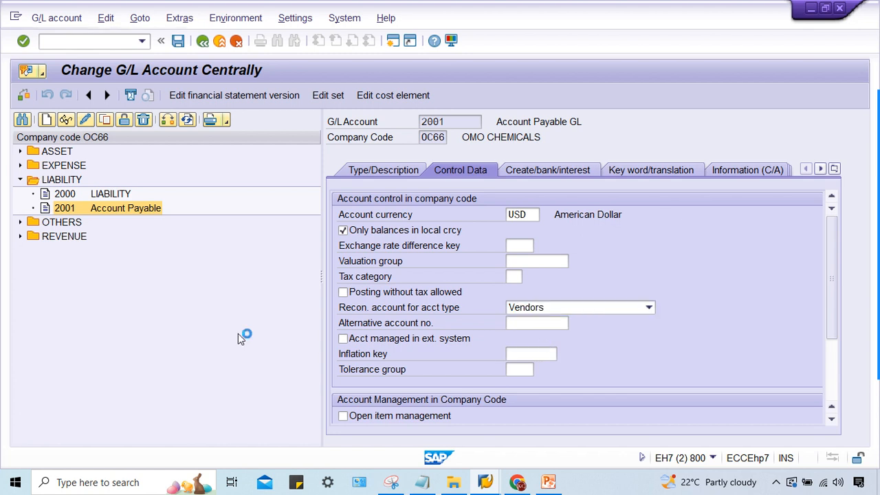
click(177, 41)
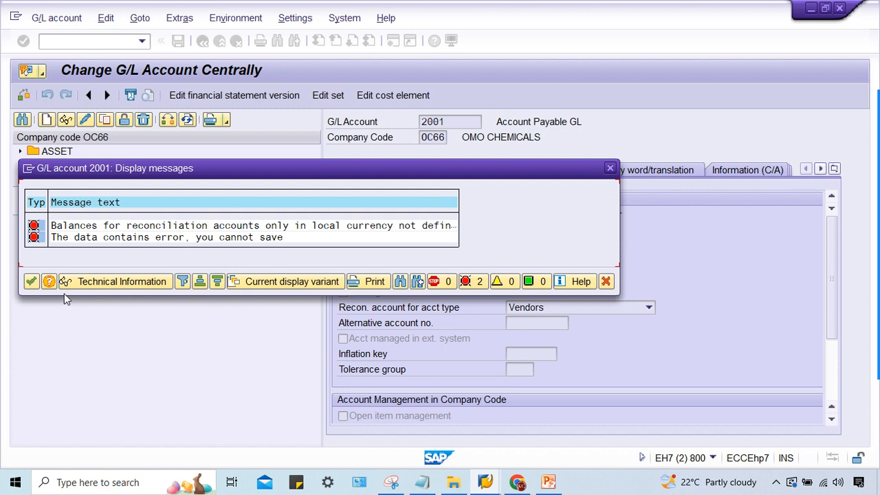
Dismiss the error log and replace reconciliation account 2000 with 2001 in the new vendor
click(31, 281)
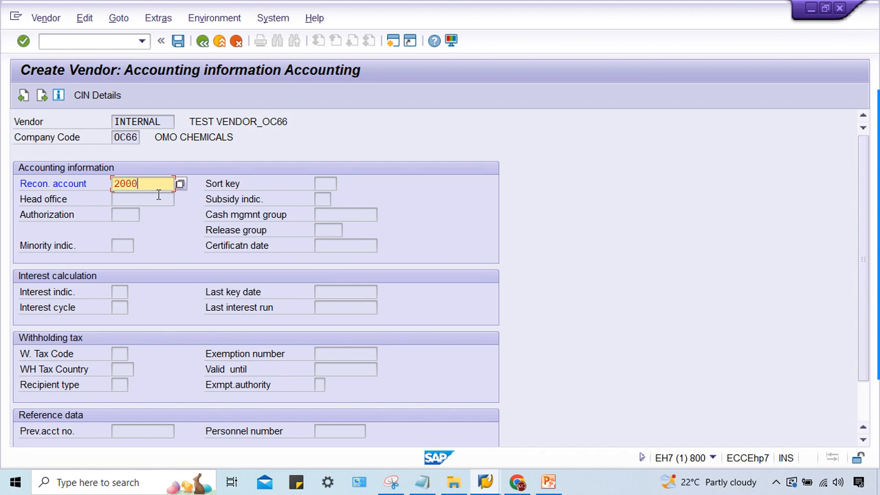
key(Enter)
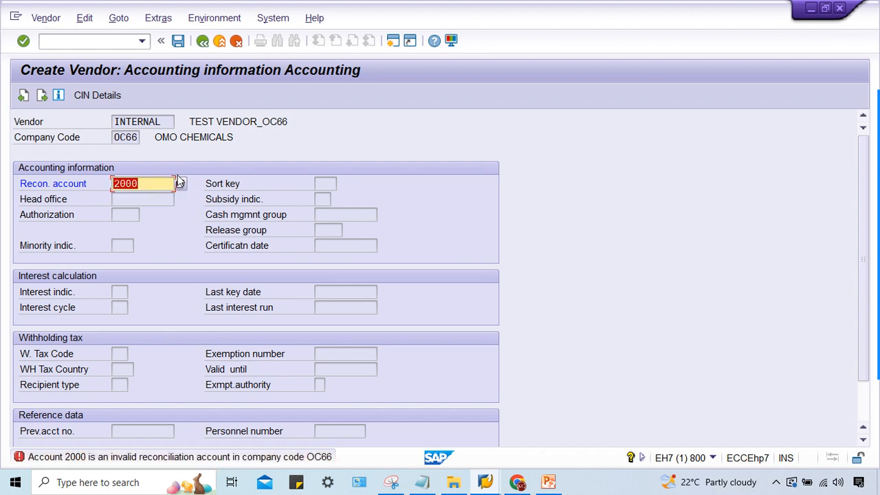
click(179, 184)
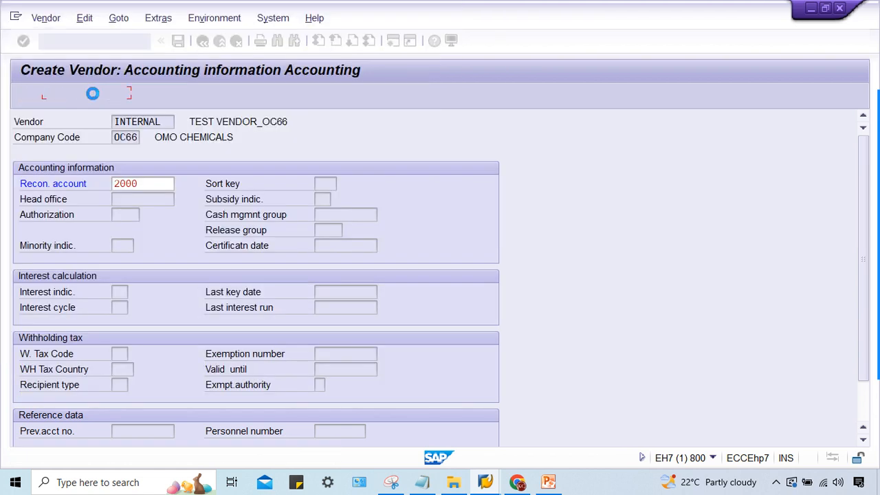
text(2001)
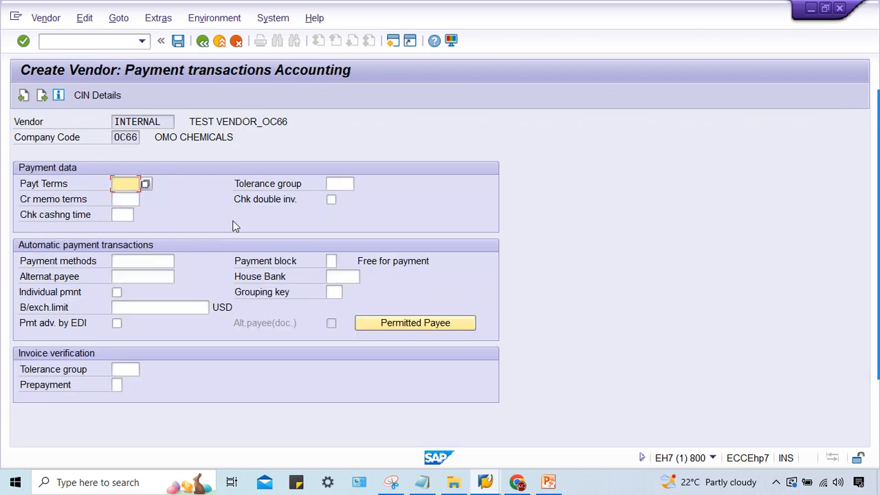
Enter payment terms 0001 for the new vendor
text(0)
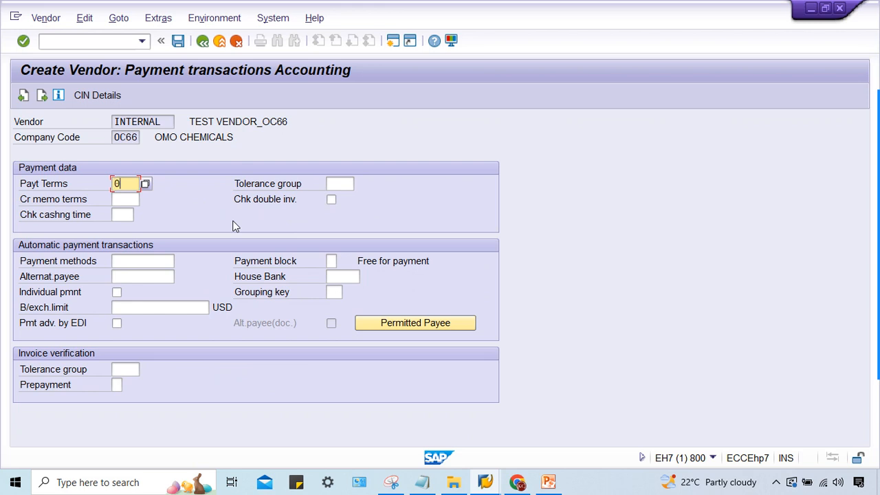
text(0001)
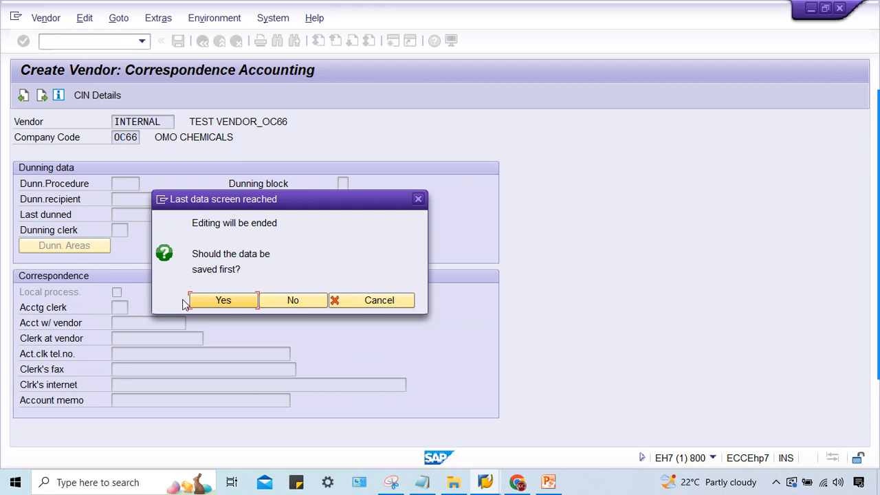
mouse_move(222, 309)
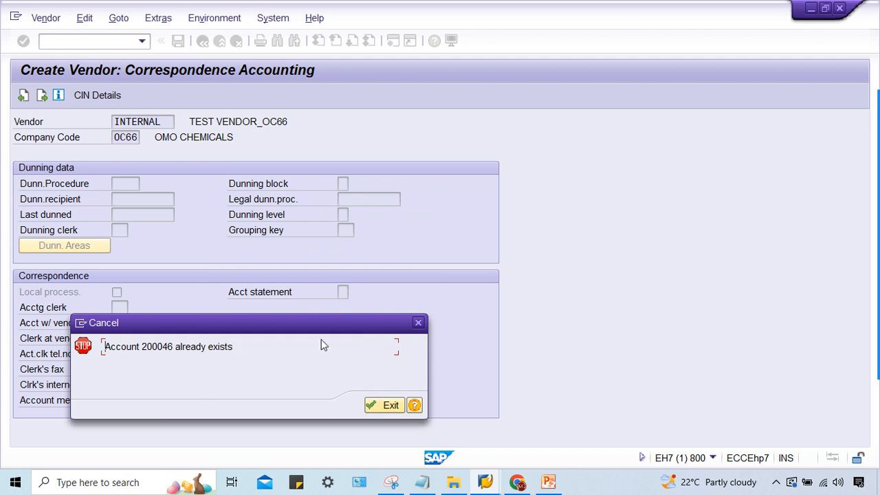
mouse_move(319, 344)
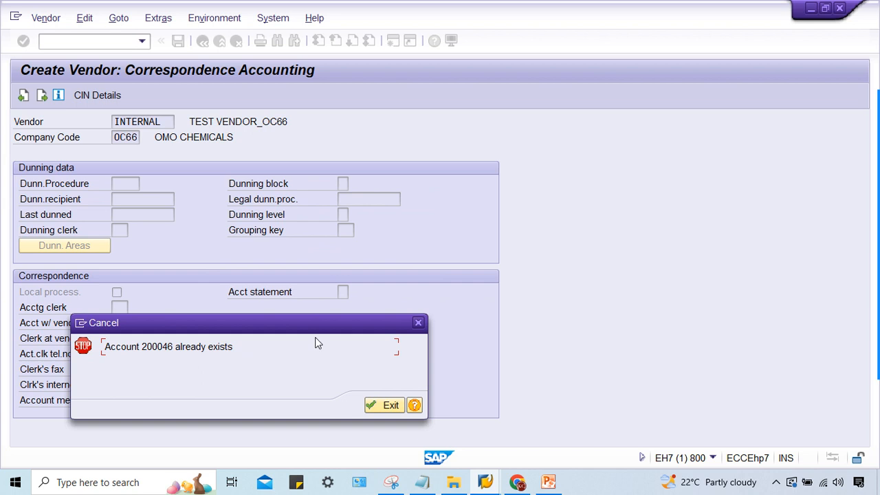
Abandon the failed vendor creation and run OBAS for account group number range assignment
click(384, 405)
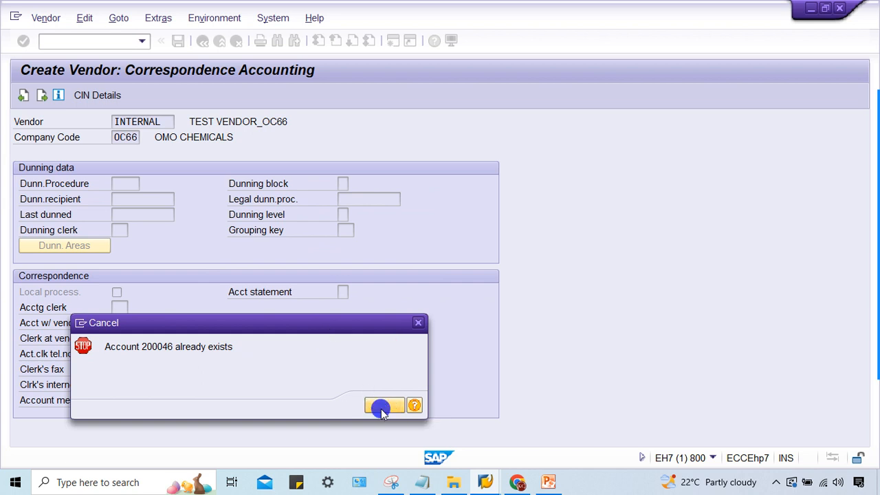
click(384, 406)
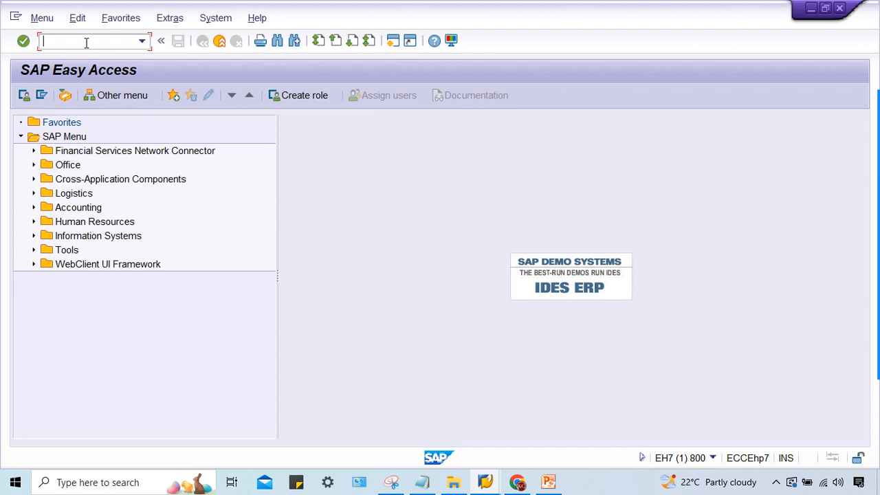
text(OBAS)
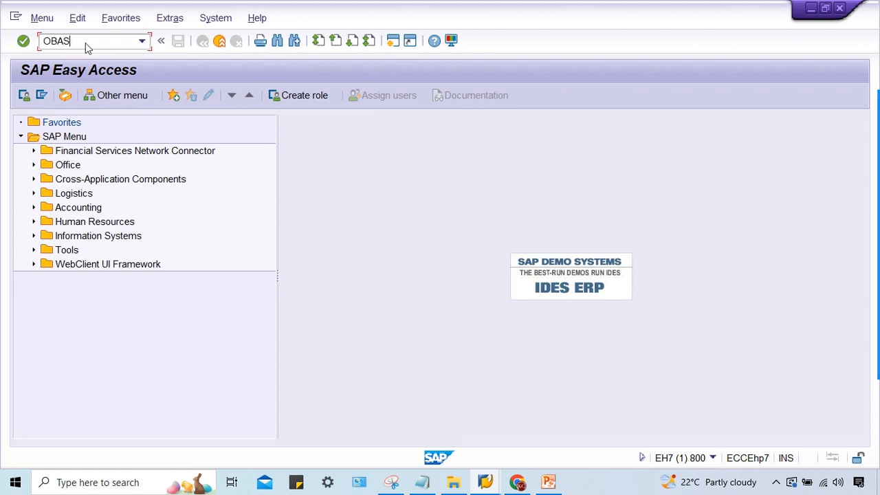
key(Enter)
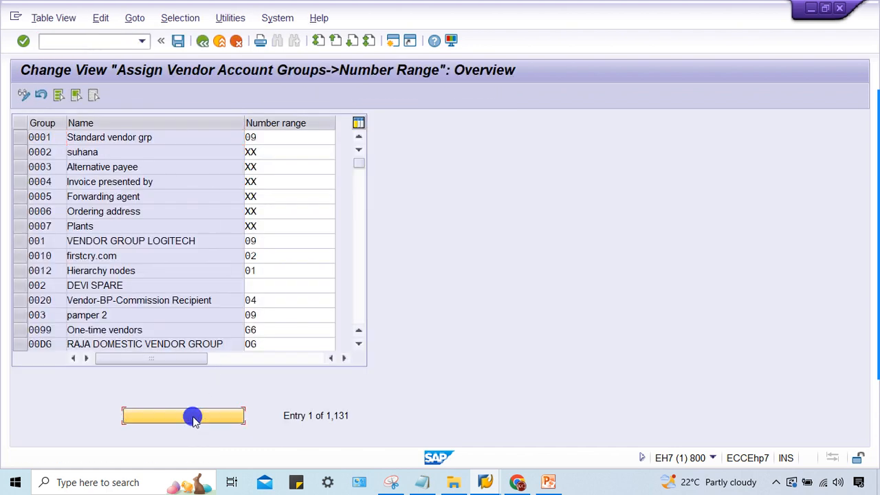
Position on account group OC66, assign it number range 02, then leave with /N
click(183, 415)
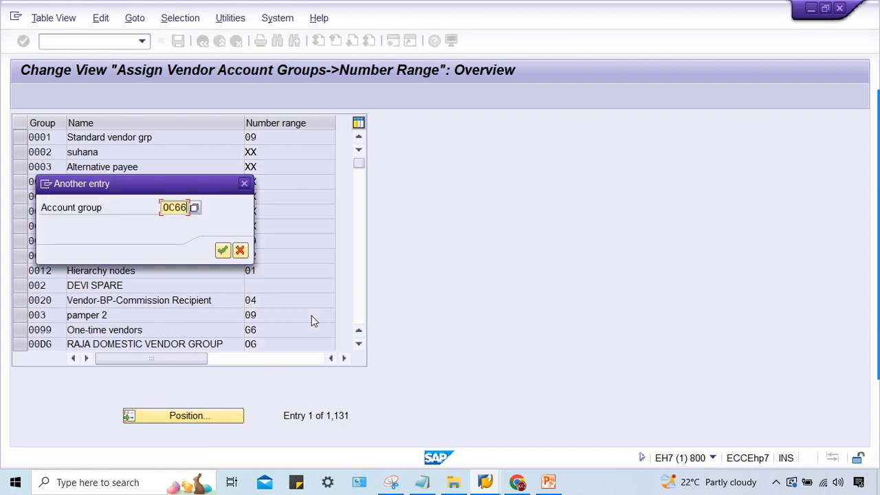
click(223, 251)
text(02)
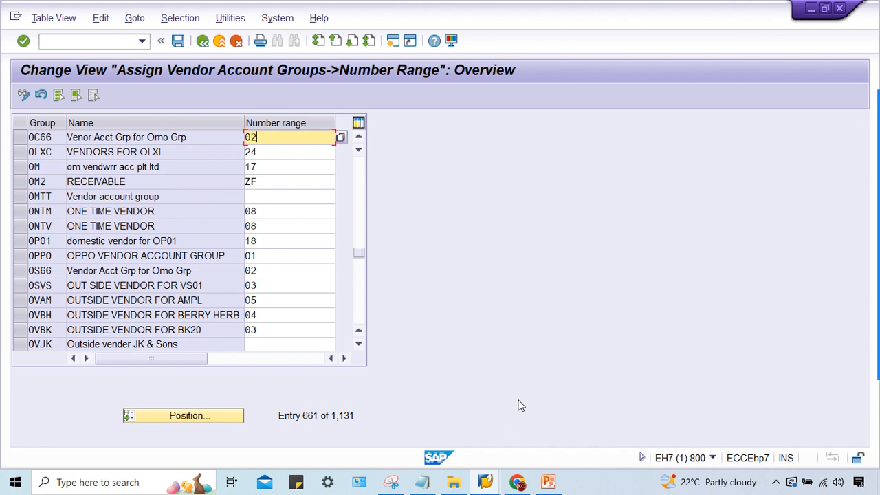
mouse_move(535, 252)
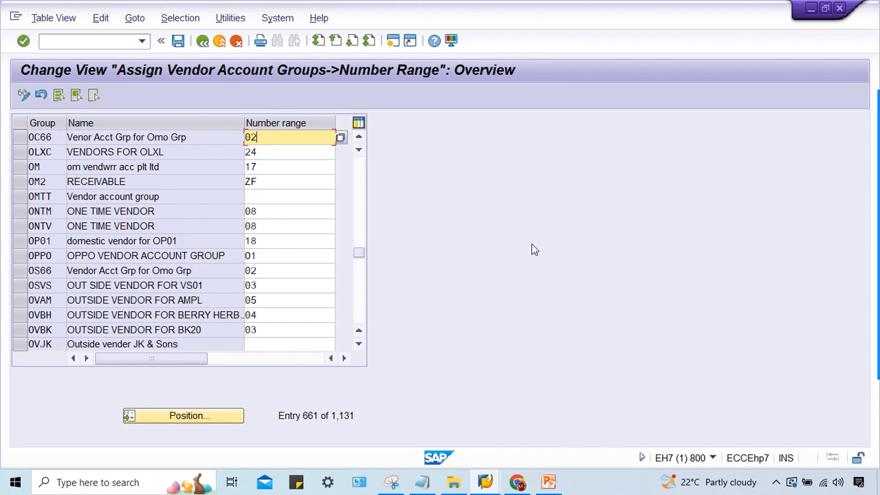
mouse_move(531, 253)
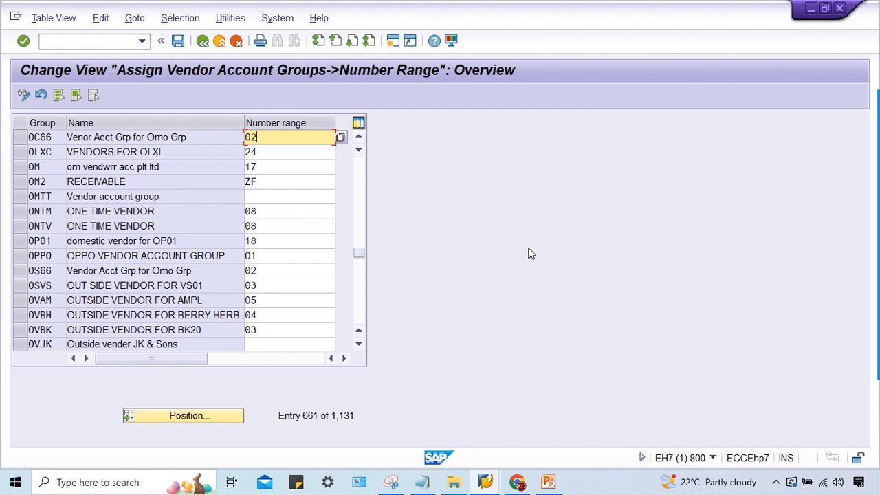
text(/N)
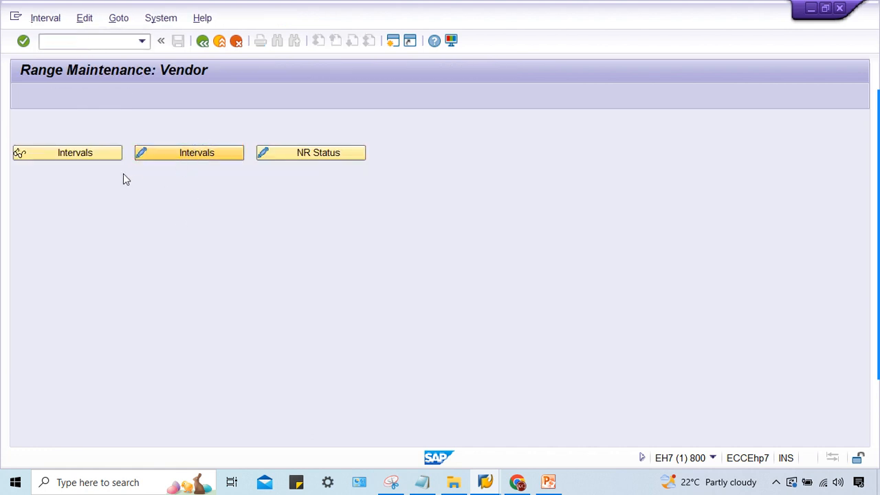
Display the vendor number range intervals and review range 02 spanning 100000–101000
click(189, 151)
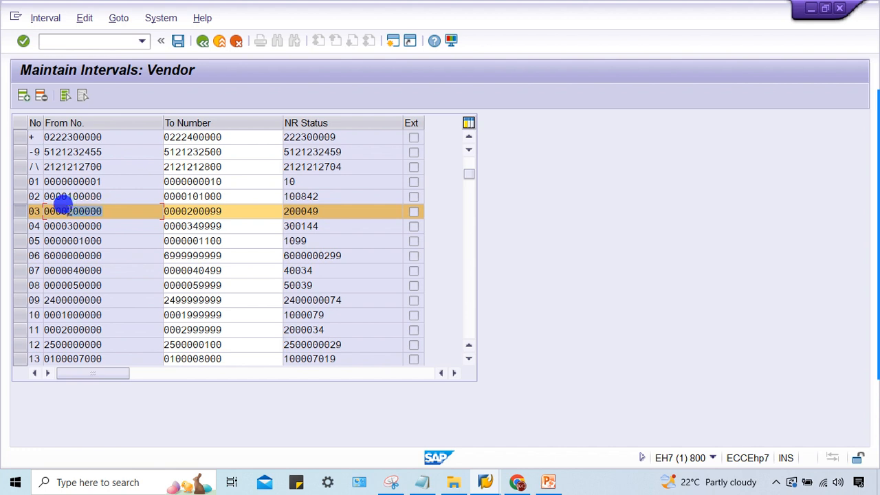
click(192, 212)
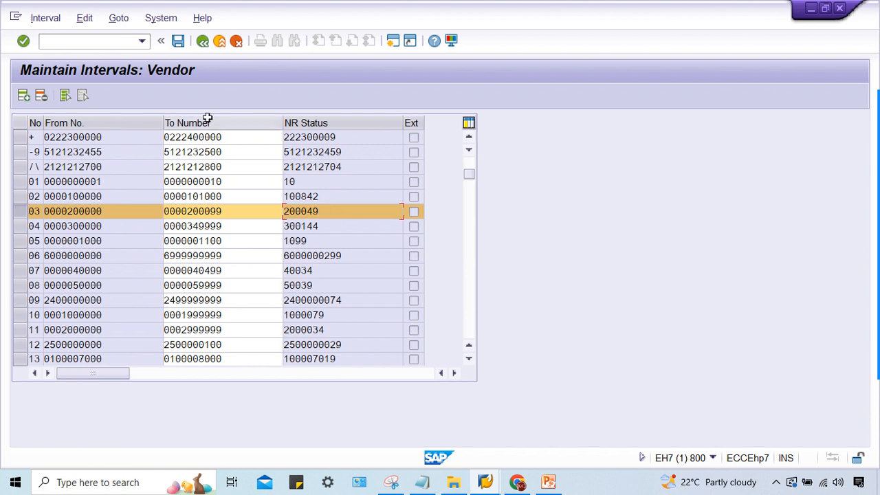
mouse_move(330, 221)
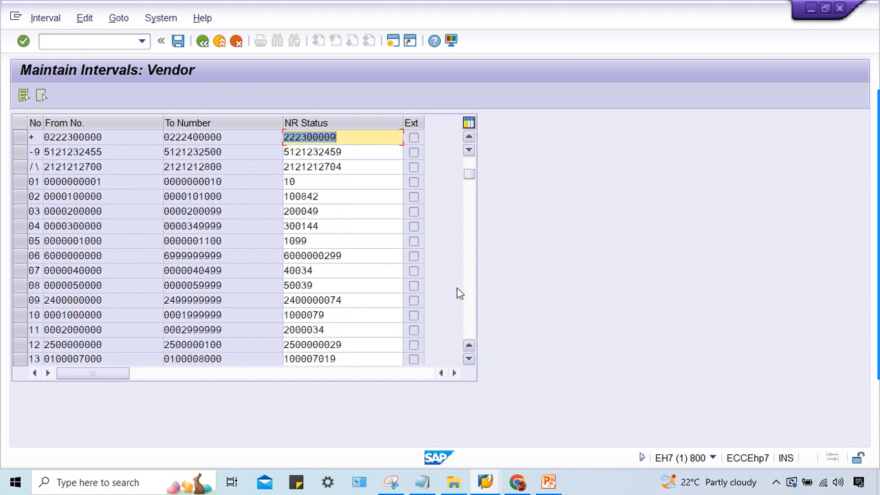
Change the current number of vendor interval 03 from 200049 to 200040
click(335, 212)
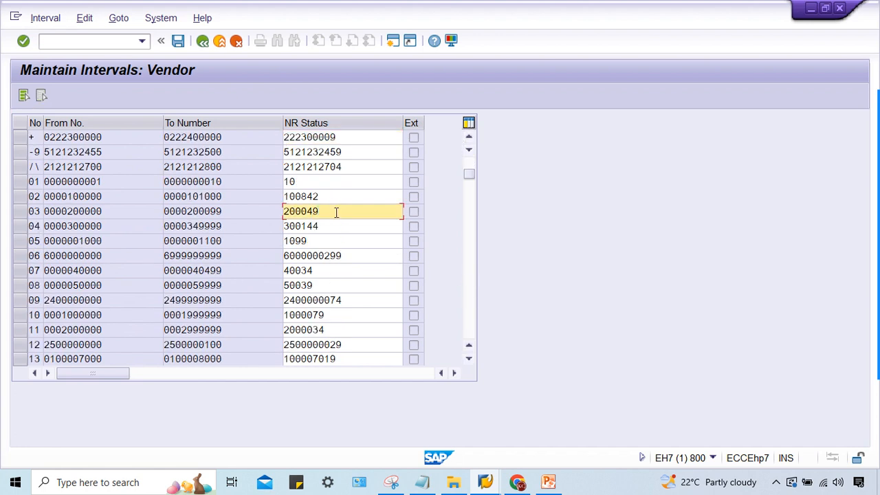
key(Backspace)
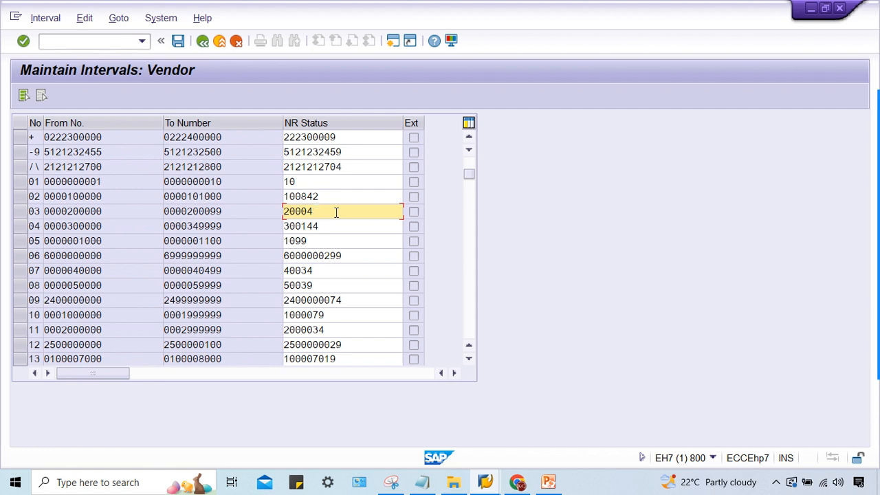
text(0)
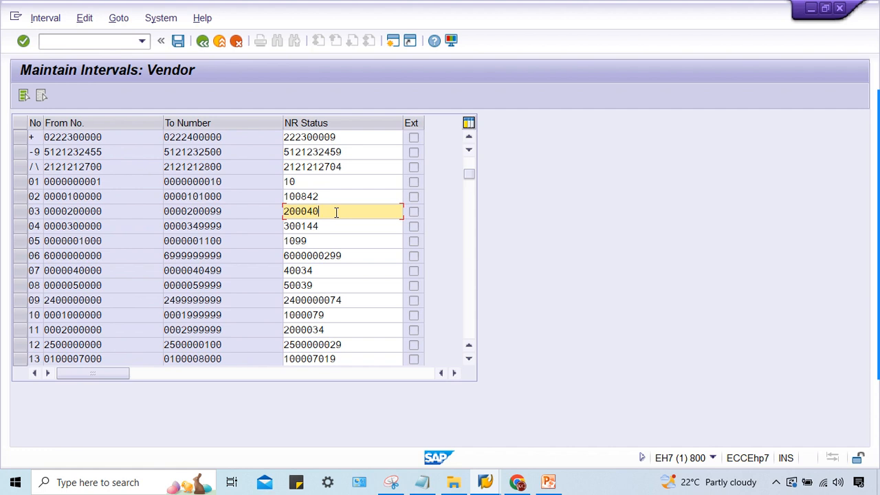
key(Backspace)
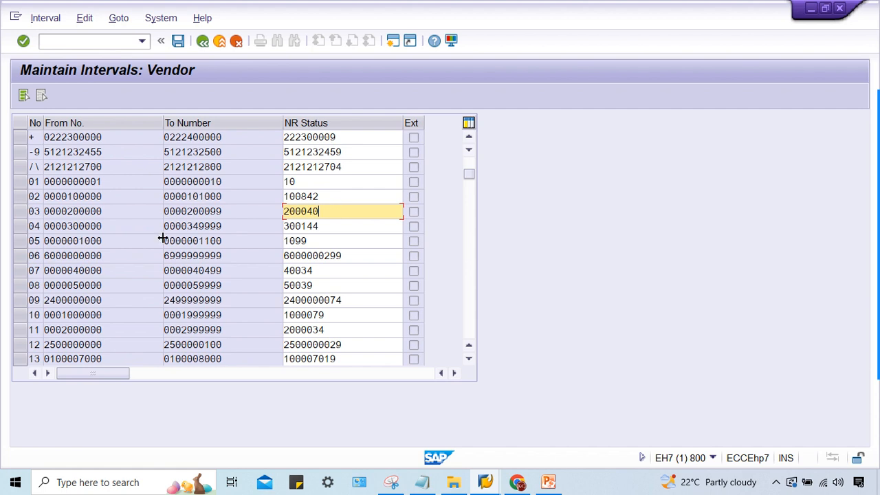
Check intervals 03 and 02, then save the interval changes when leaving
click(33, 212)
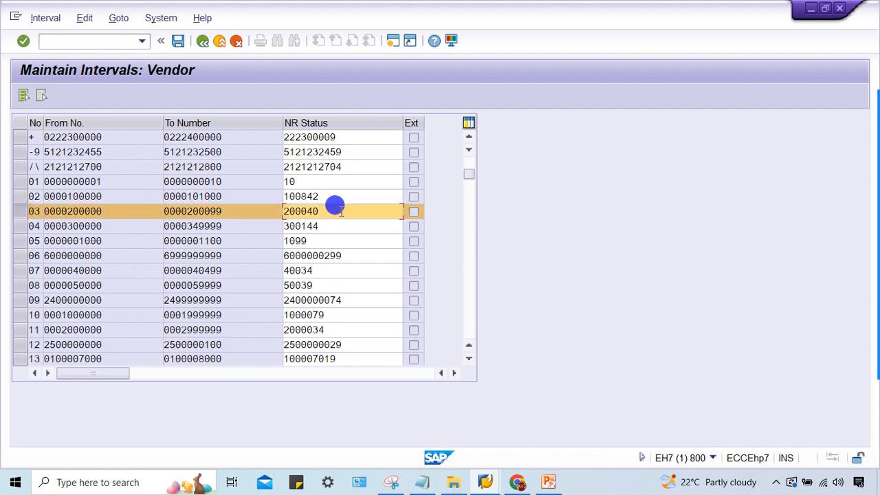
click(337, 211)
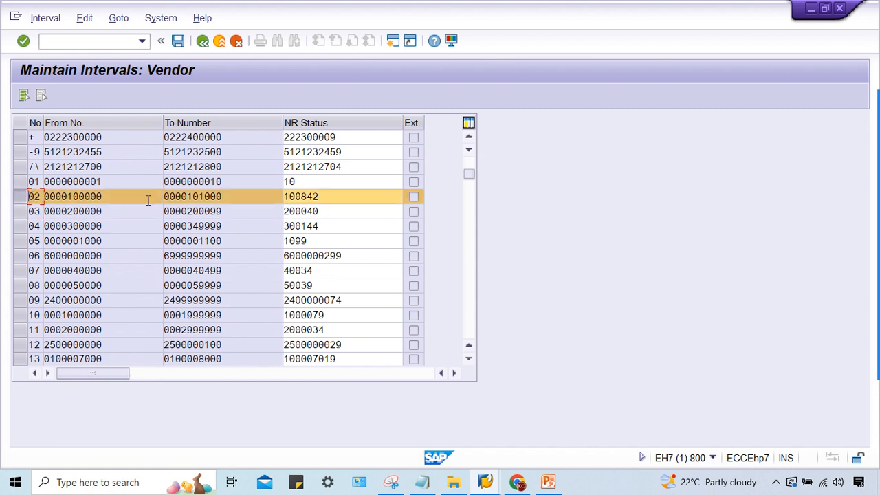
click(341, 197)
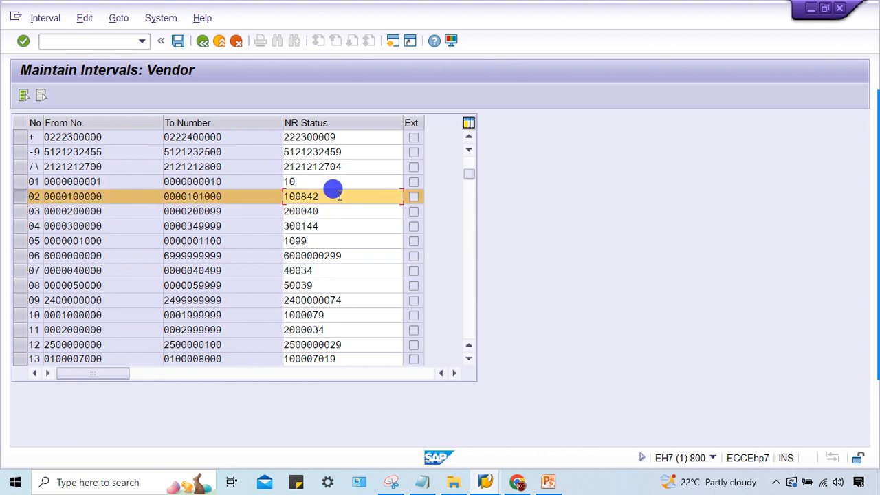
click(337, 197)
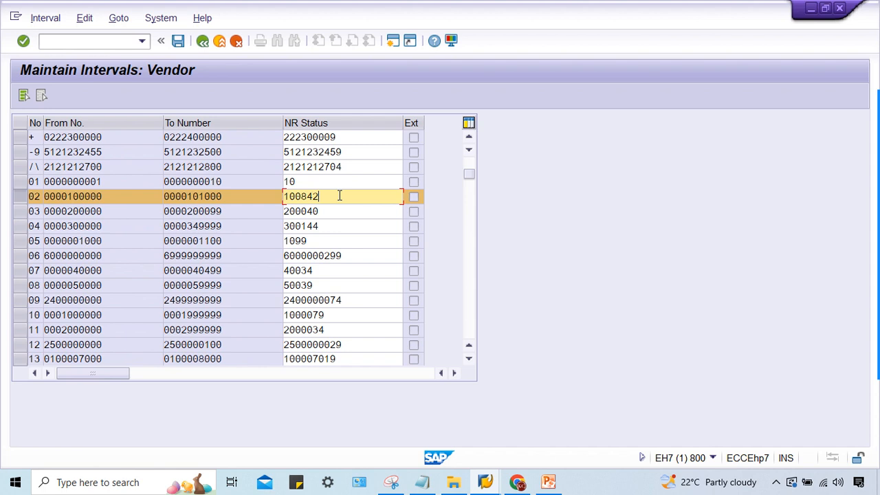
mouse_move(335, 194)
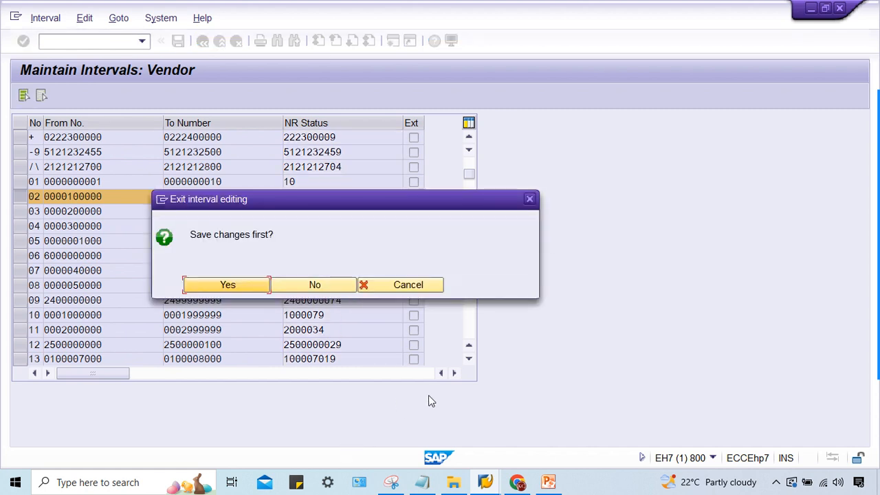
click(314, 284)
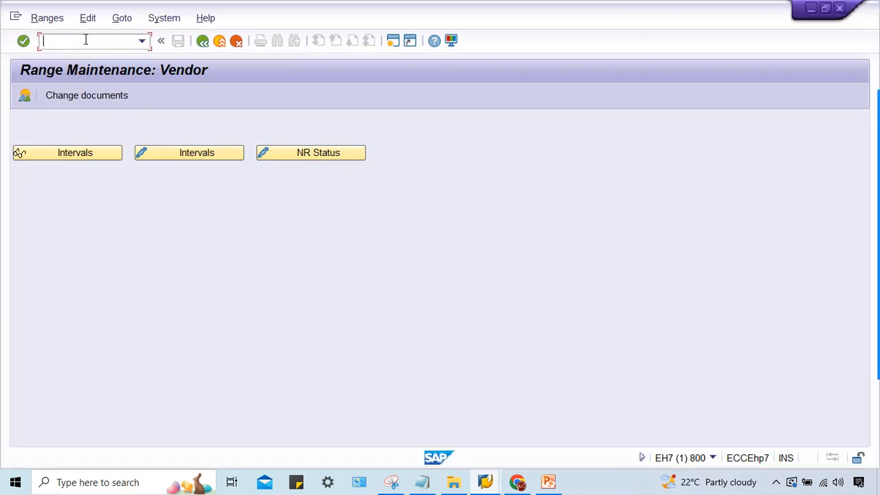
In OBAS set account group OC66's number range to 02, save, and leave via /N
text(/NOB)
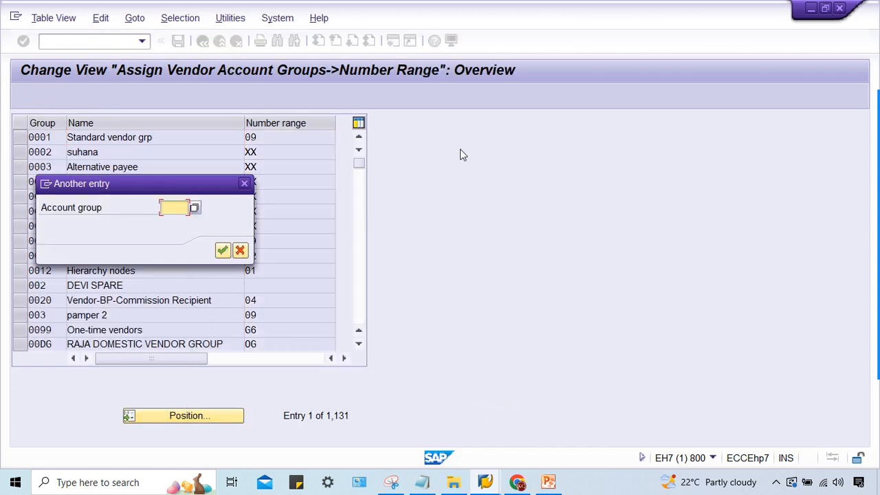
text(0)
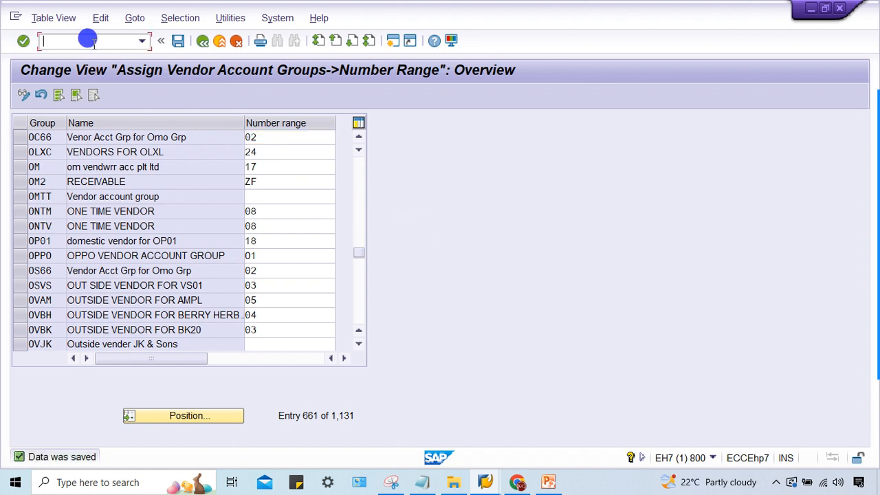
text(/N)
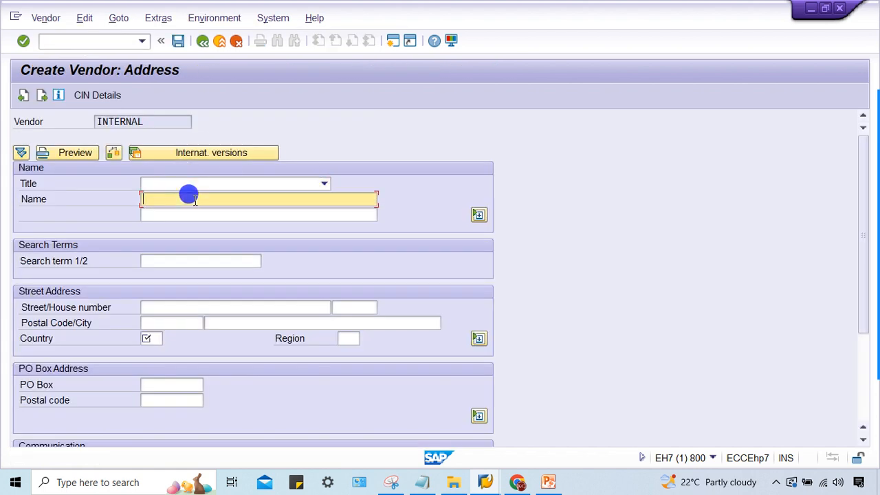
Enter vendor name TEST VENDOR_OC66 with country US on the address screen
text(TEST VENDOR_OC66)
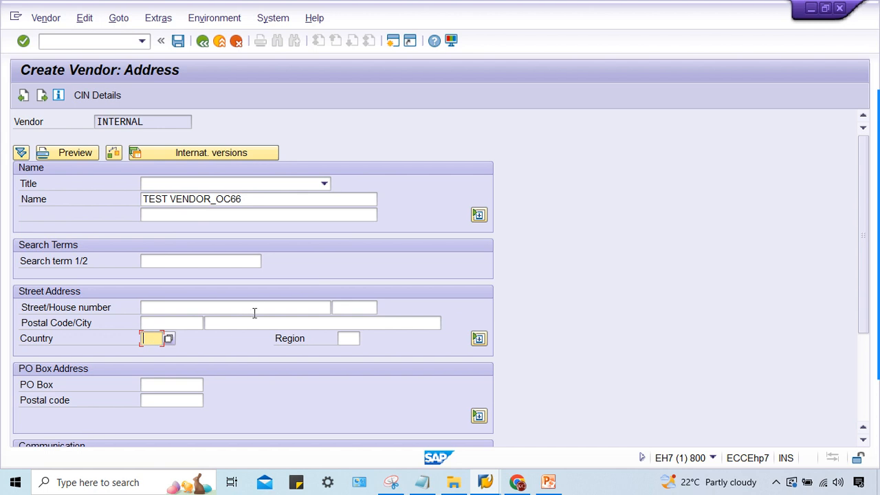
text(US)
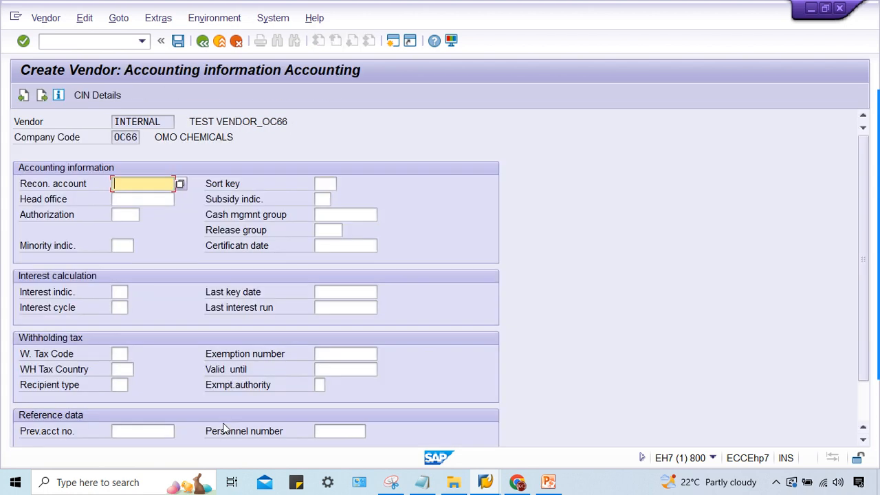
Choose reconciliation account 2001 Account Payable GL and save, creating vendor 100842
text(2001)
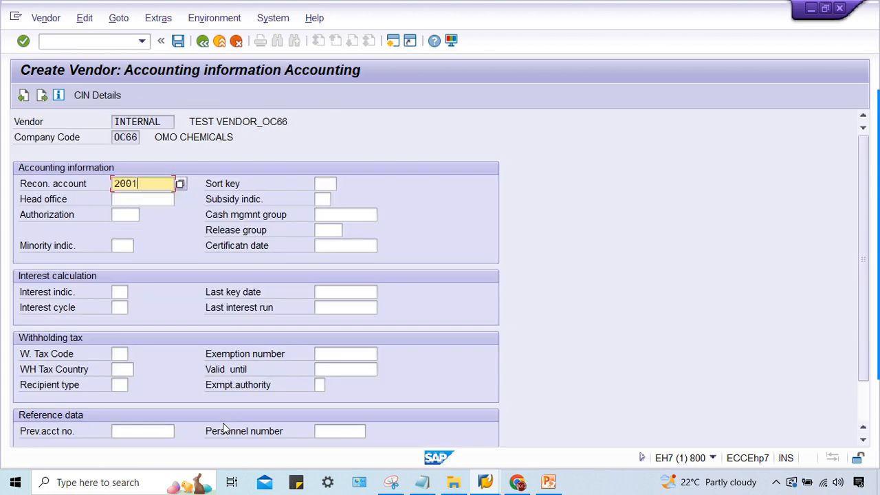
click(180, 184)
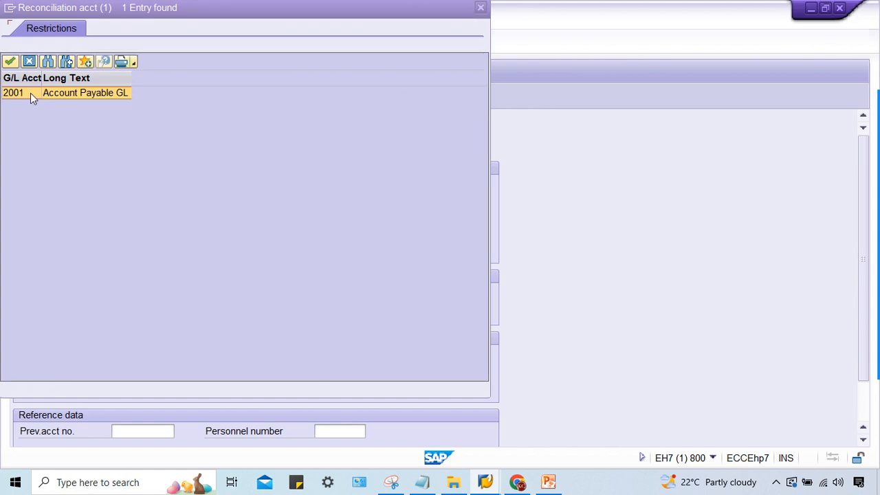
double_click(14, 94)
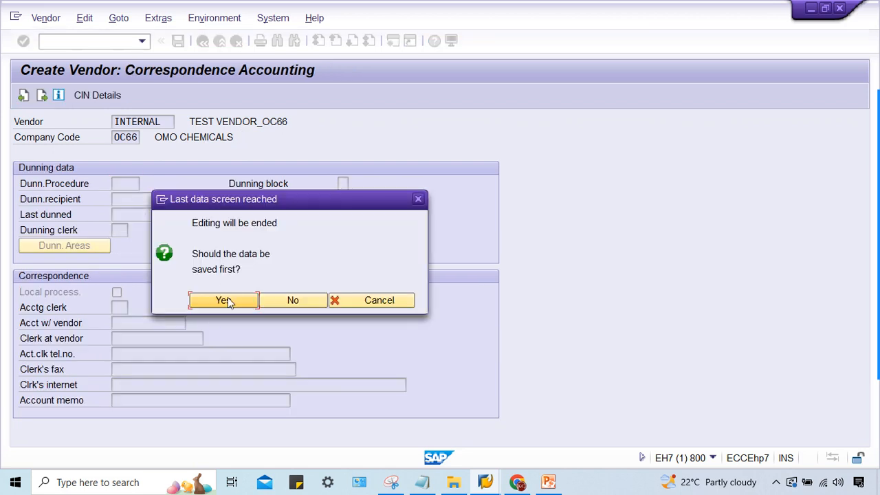
click(222, 300)
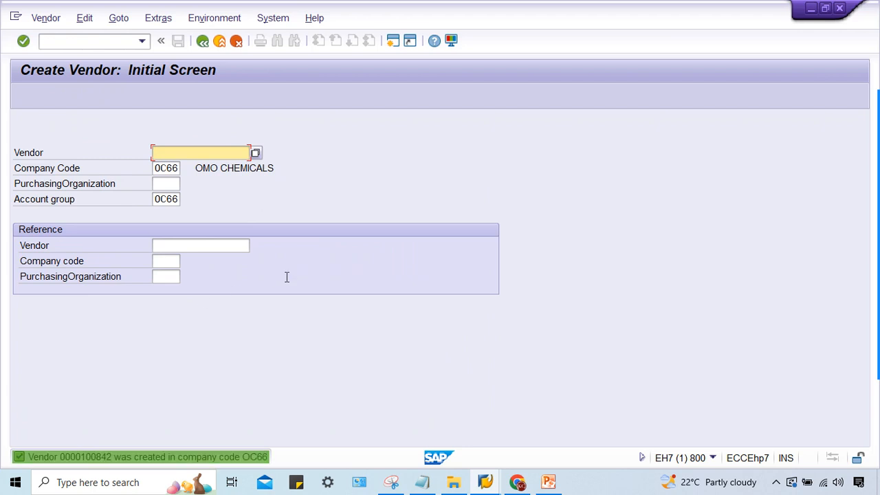
mouse_move(165, 385)
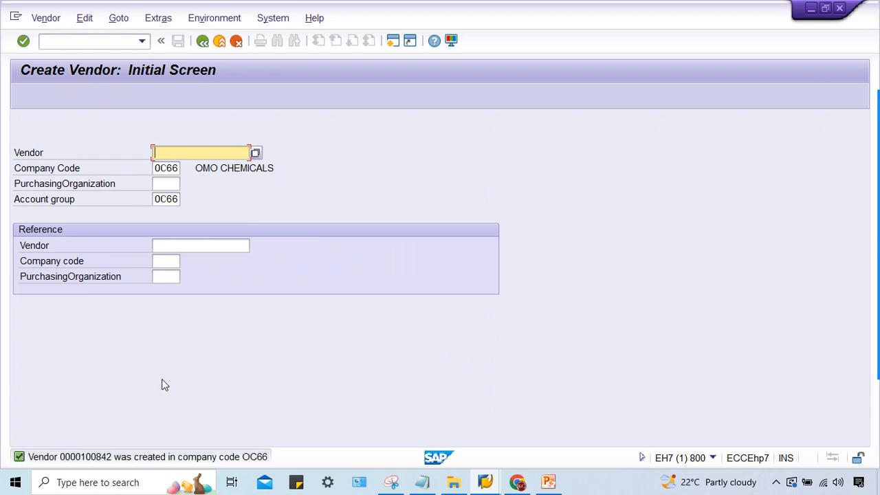